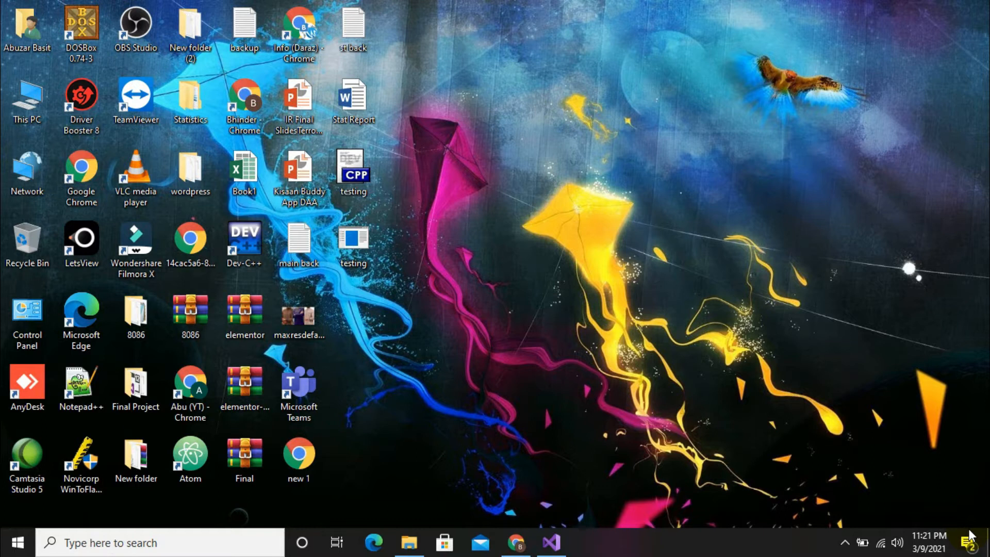
- Bring the Visual Studio window with Source.asm to the front
click(558, 542)
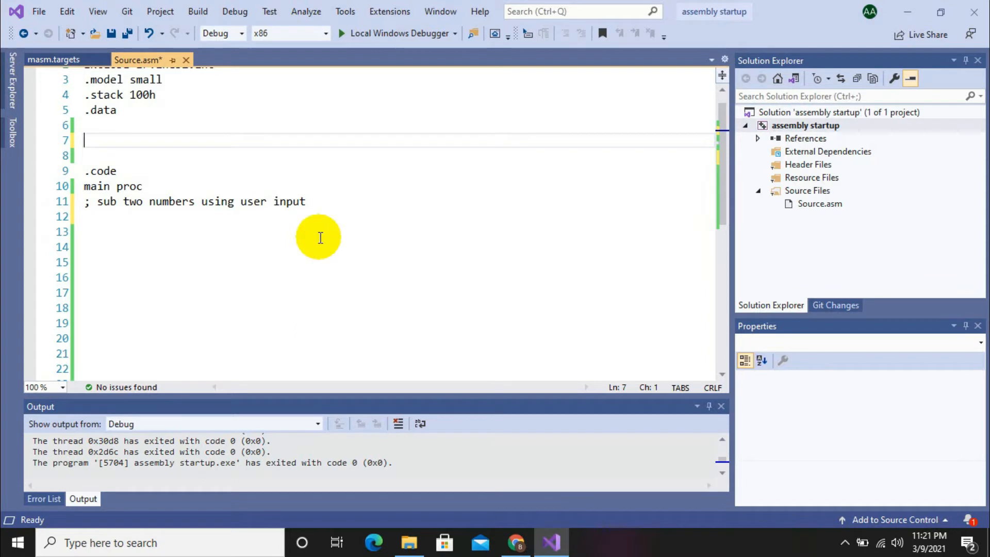
- Declare uninitialized dword variables var and var1 in the .data section
text(vs)
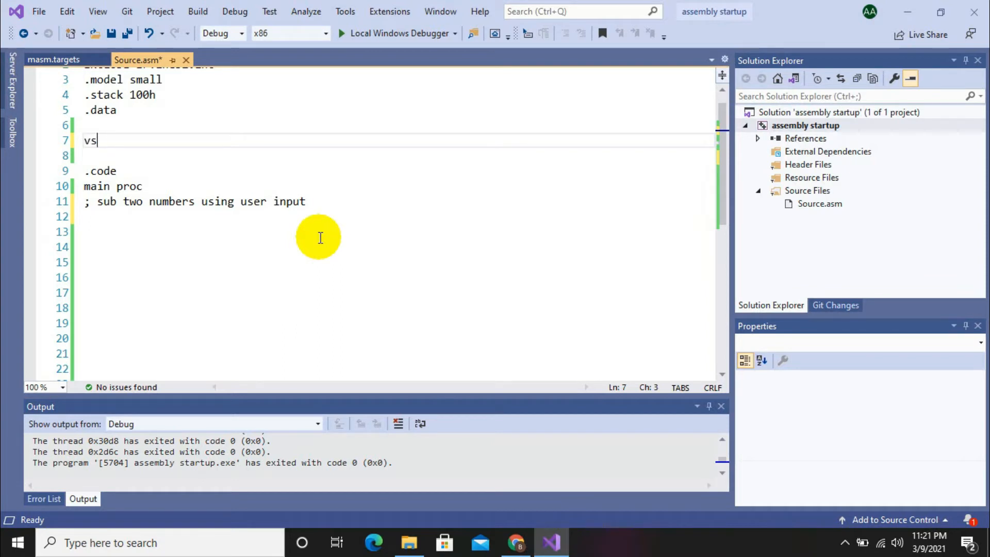
text(ar)
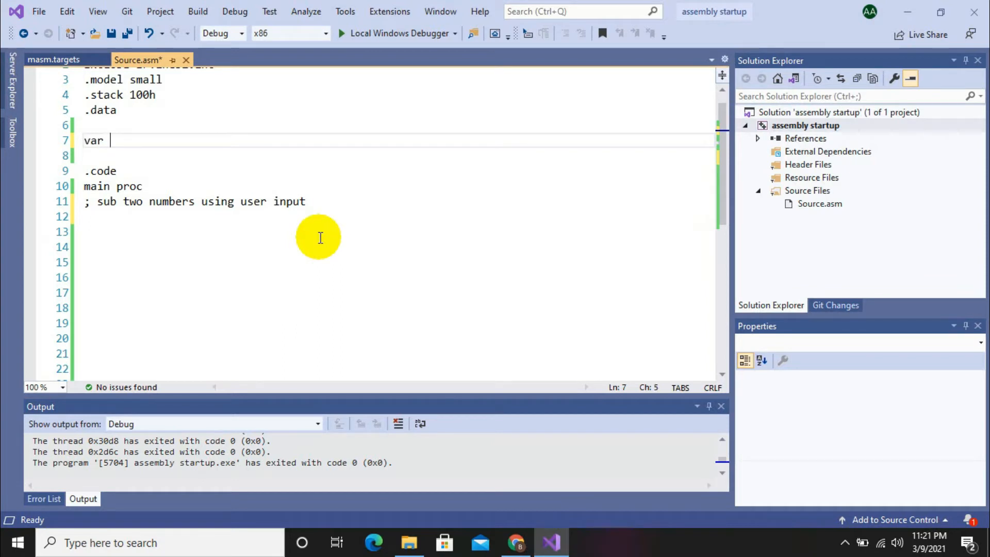
text(dword ?)
click(397, 155)
text(var dwor)
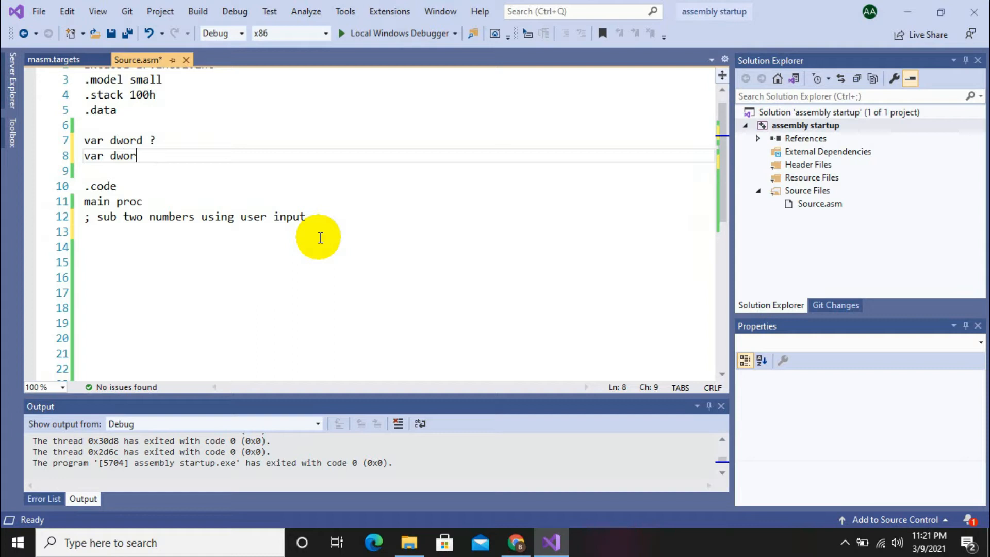
text(d ?)
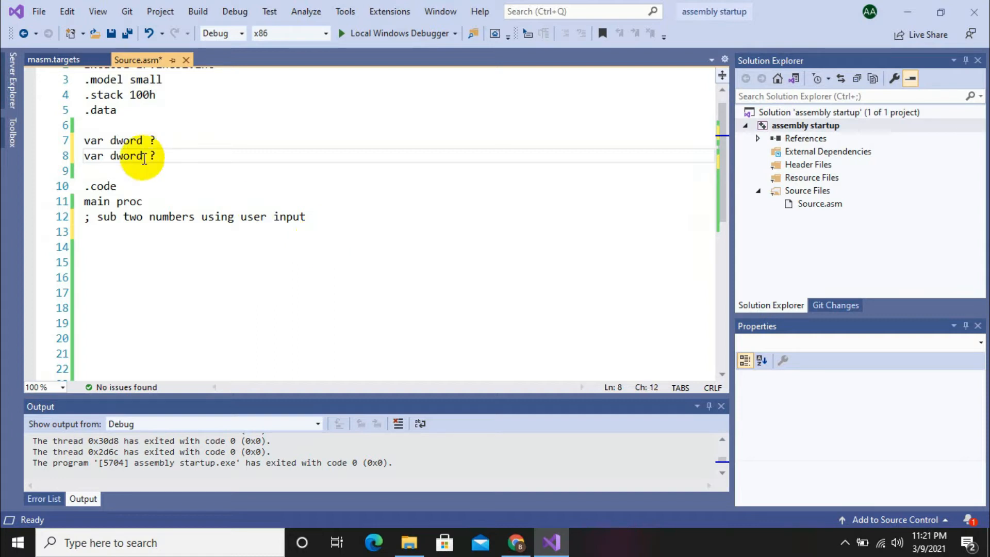
click(107, 156)
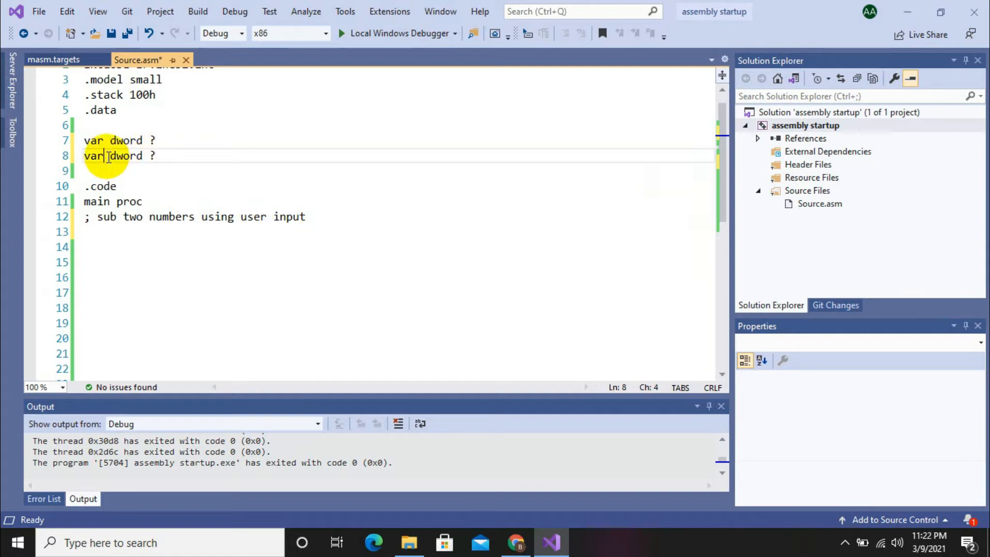
text(1)
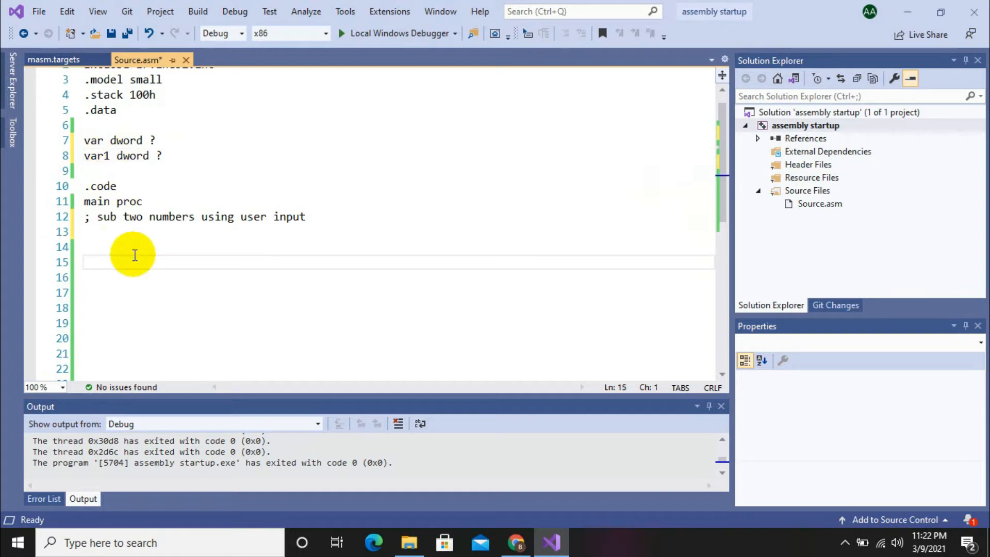
click(144, 125)
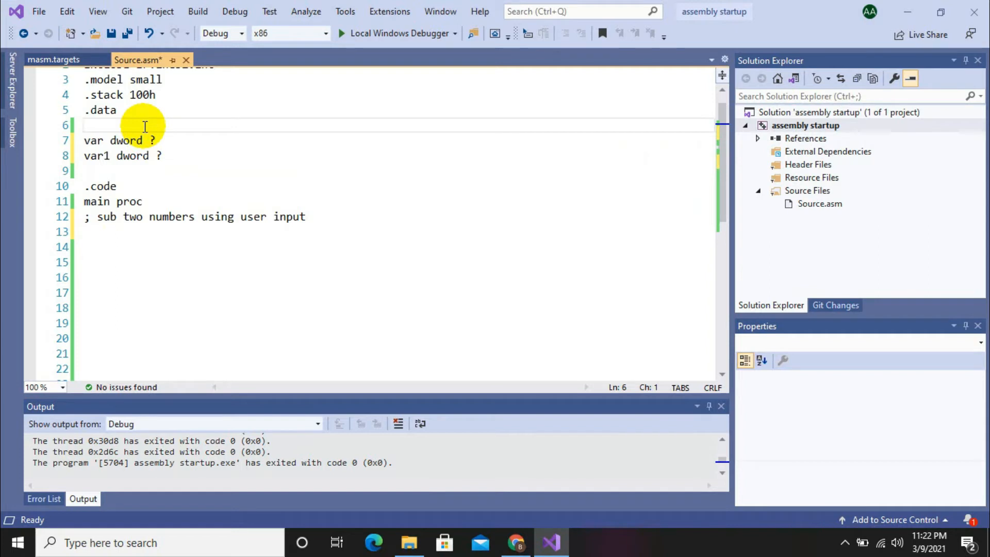
- Add the zero-terminated prompt string msg db "Enter 1st Number",0
text(msg)
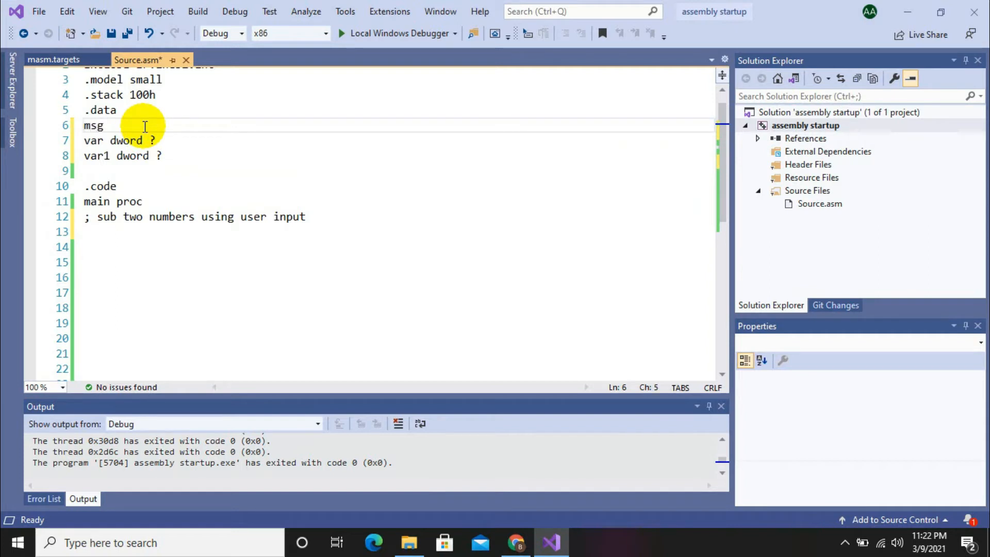
text(db "")
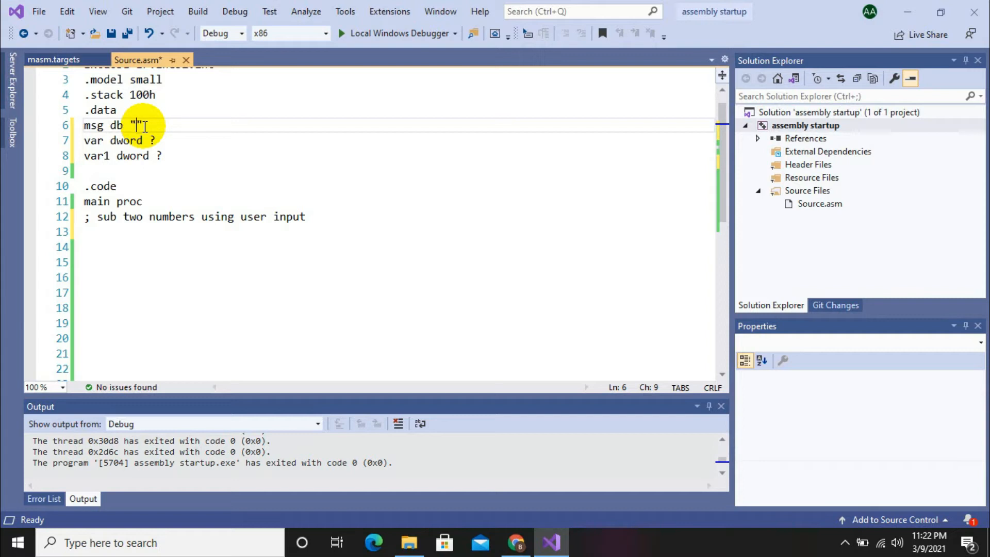
text(Enter)
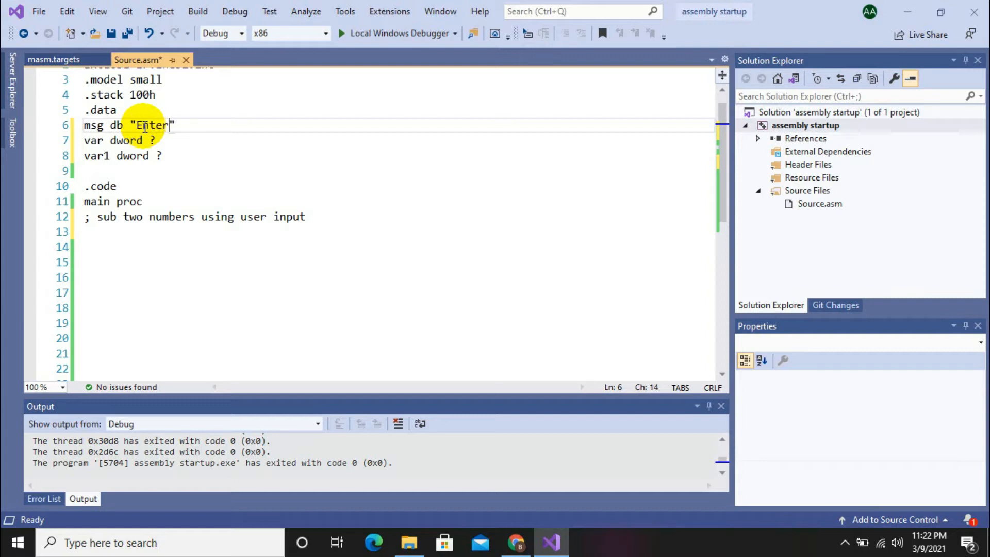
text(1st)
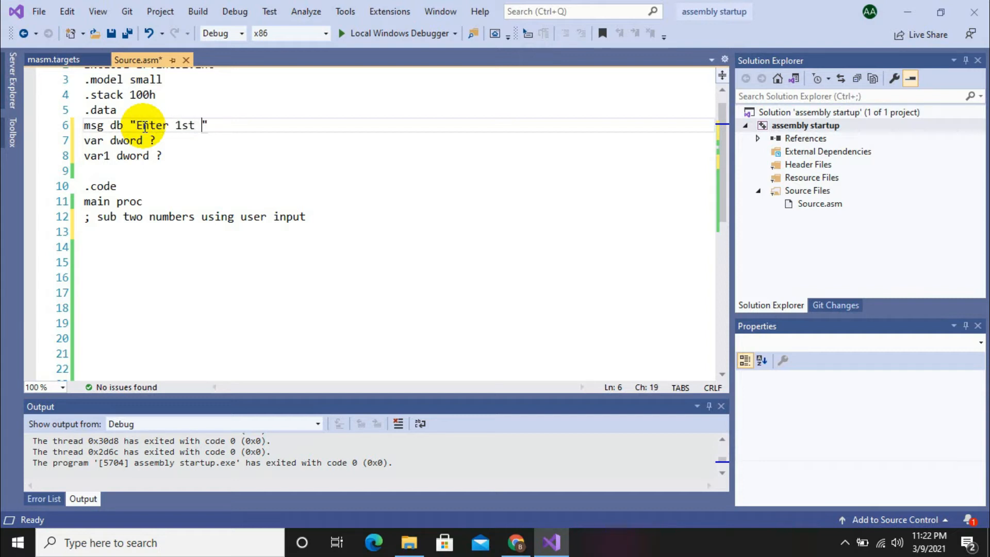
text(N)
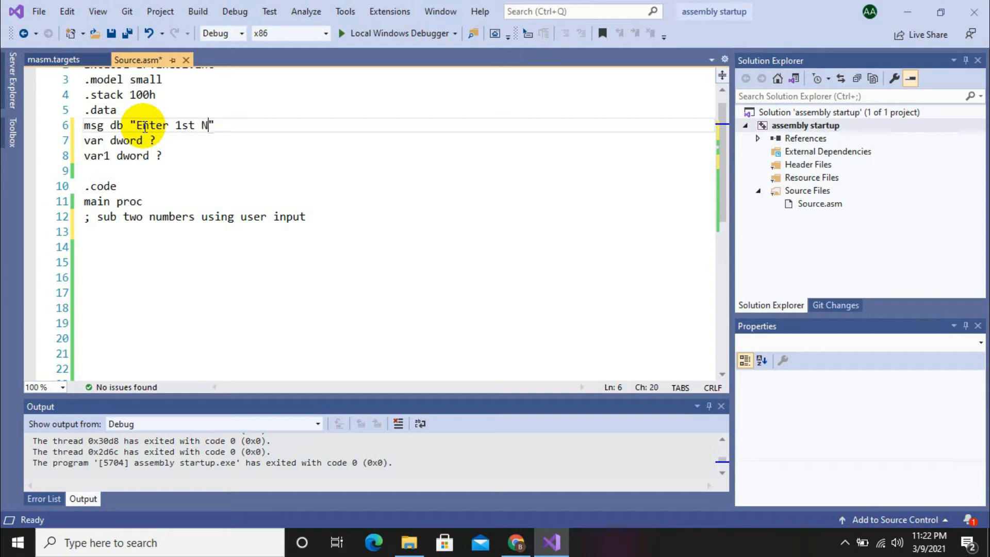
text(umber)
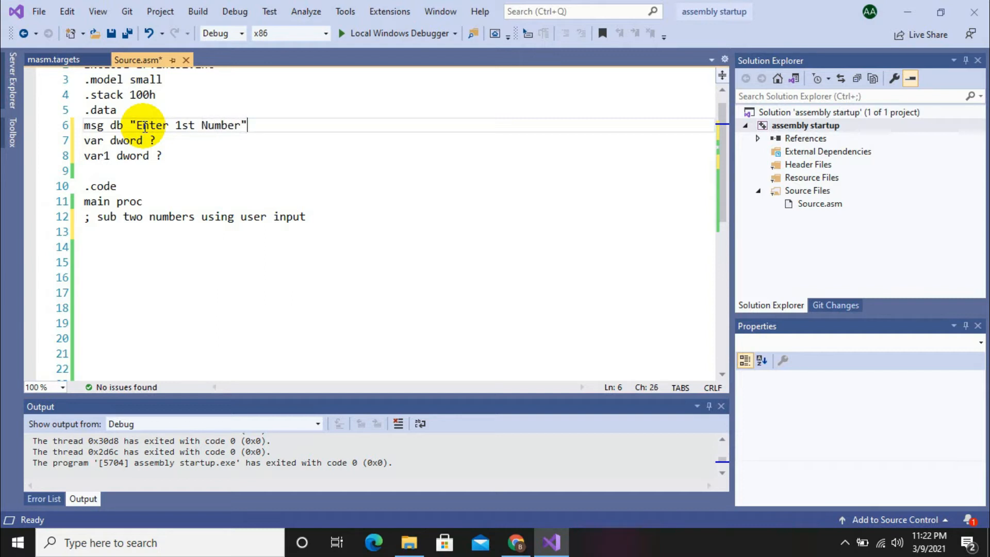
text(,0)
text(msg)
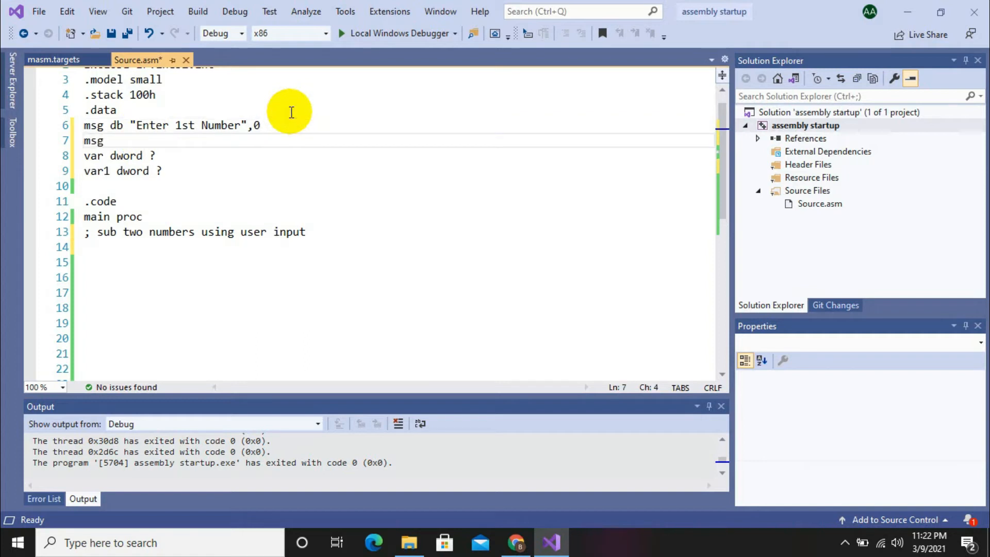
- Add the second prompt string msg1 db "Enter 2nd Number",0
text(1 db)
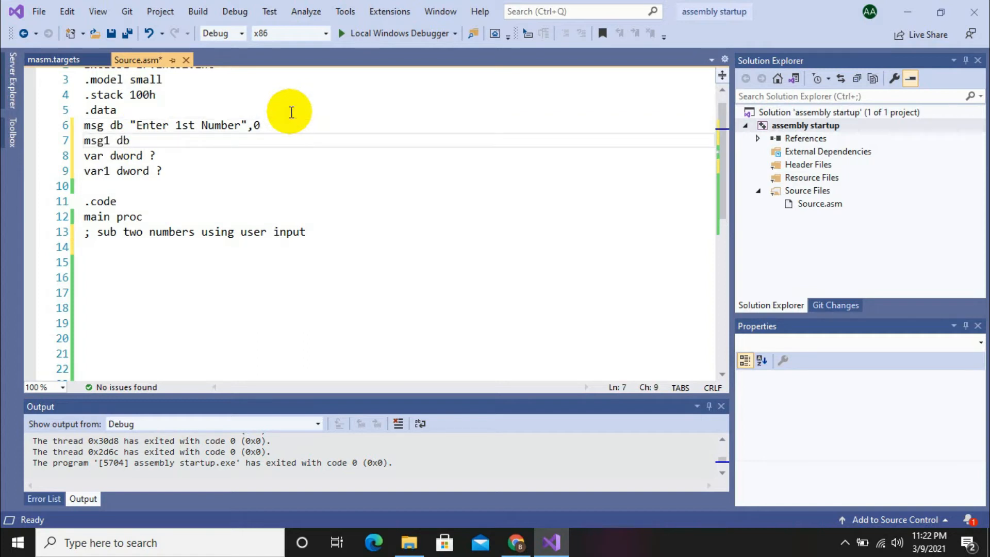
text("Enter 2nd Nu)
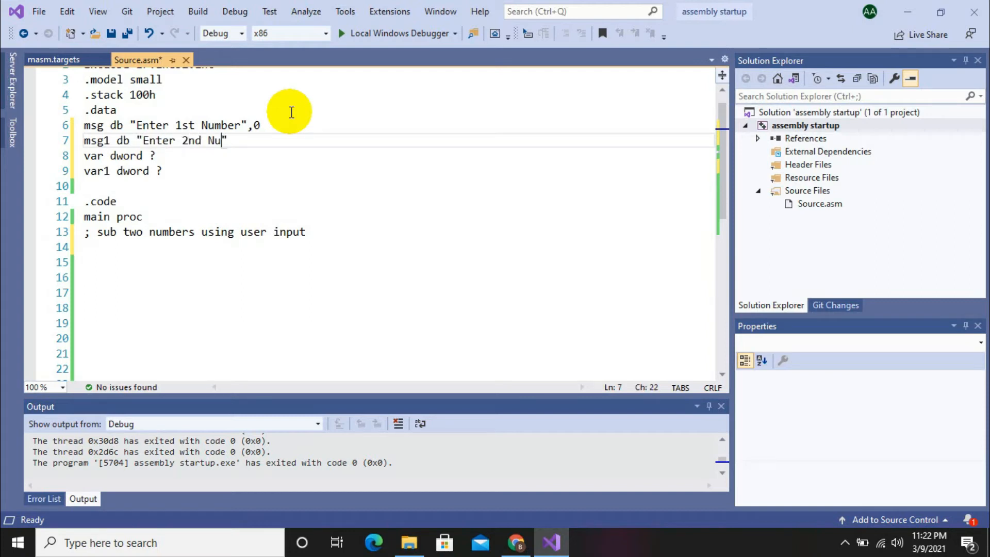
text(mber",0)
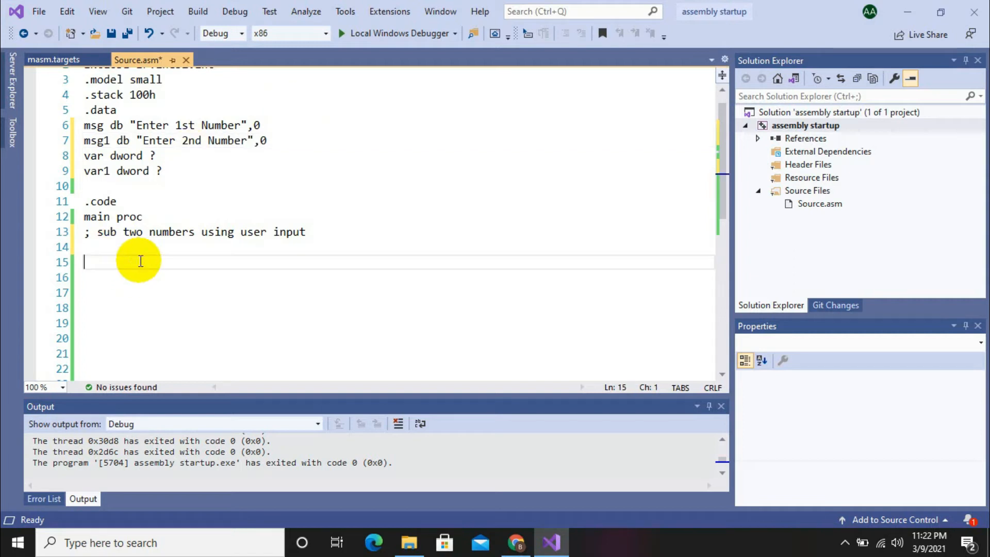
- Load offset msg into edx, call writestring, then call readint for the first number
text(mov edx)
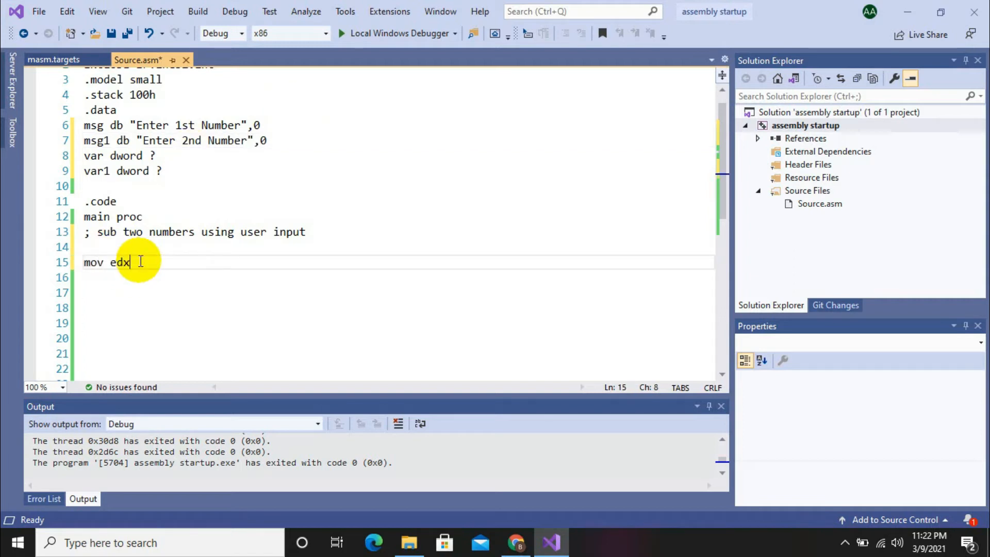
text(,offse)
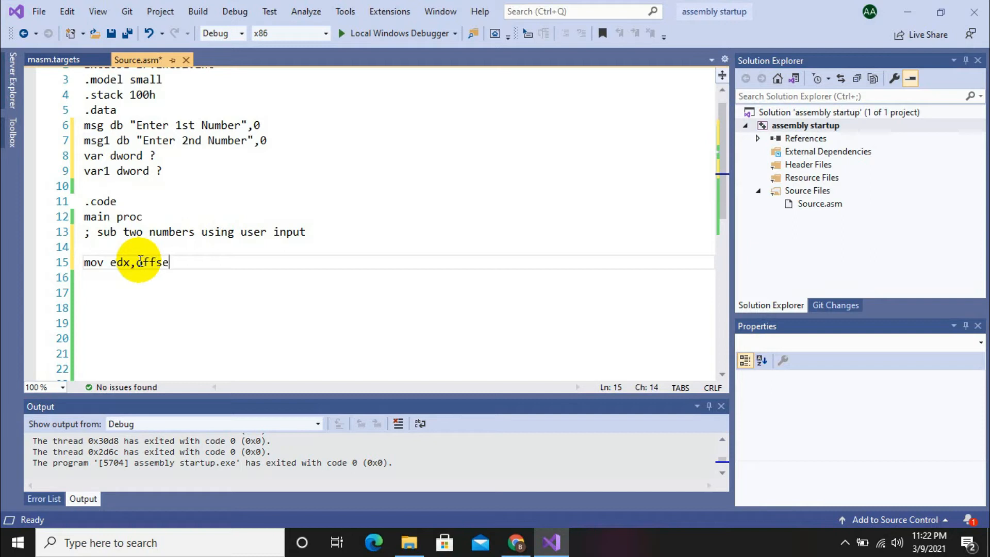
text(msg)
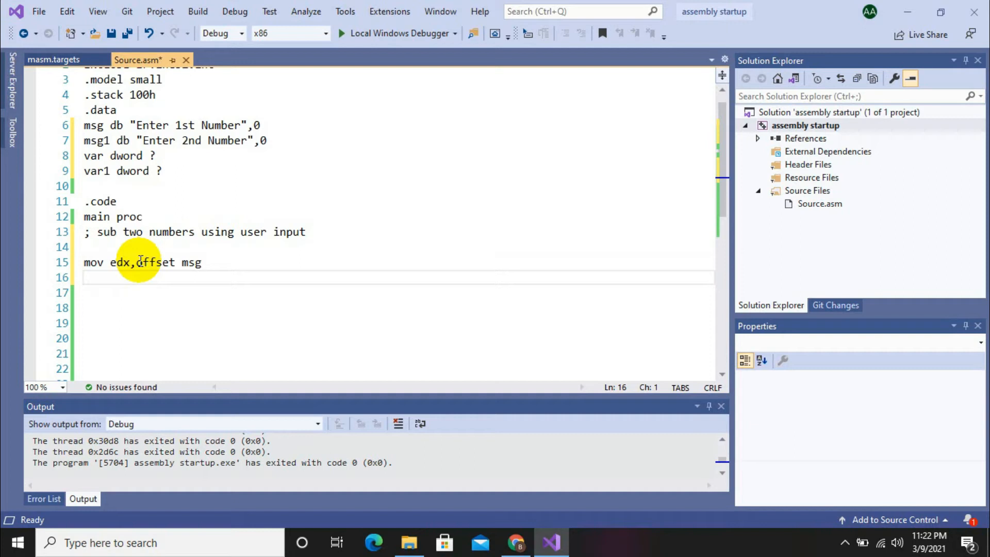
text(call wr)
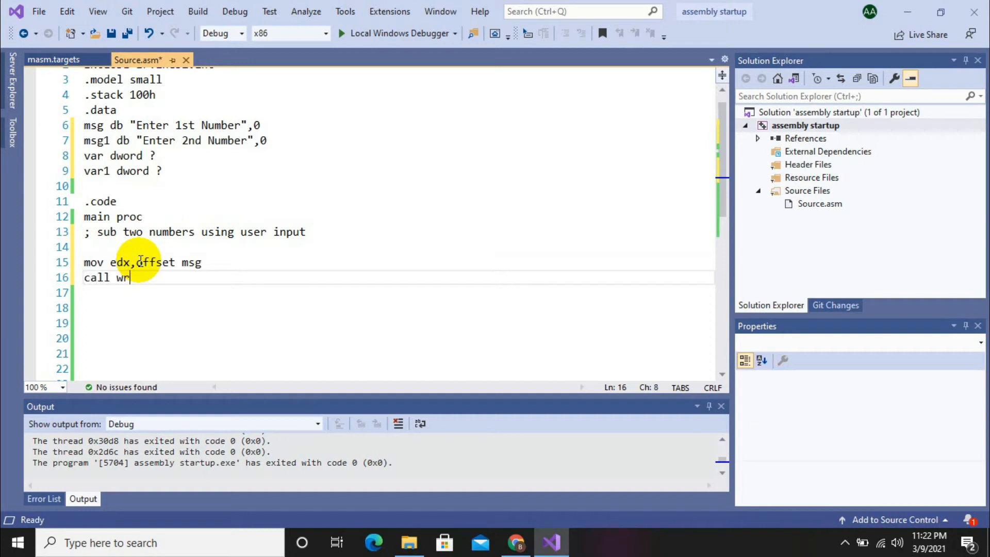
text(itestring)
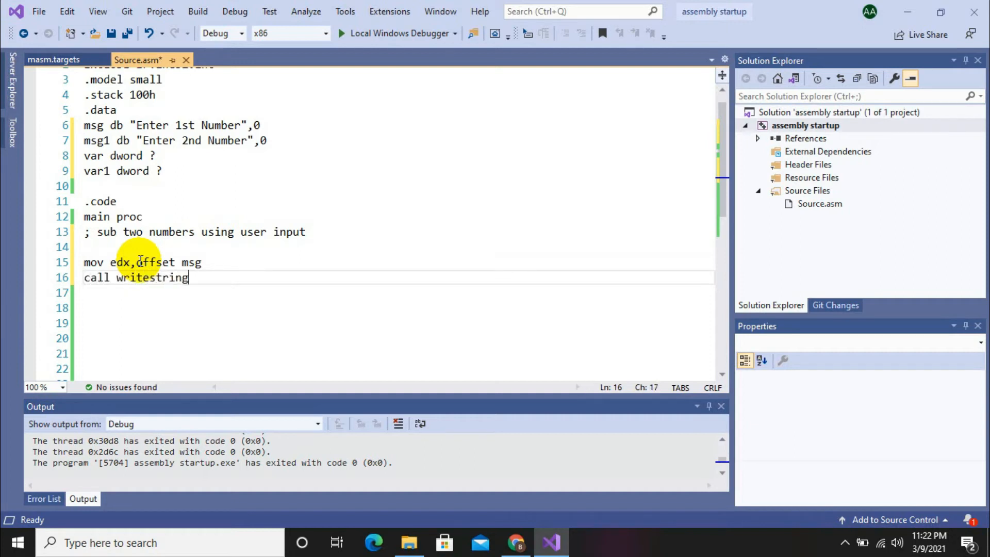
text(va)
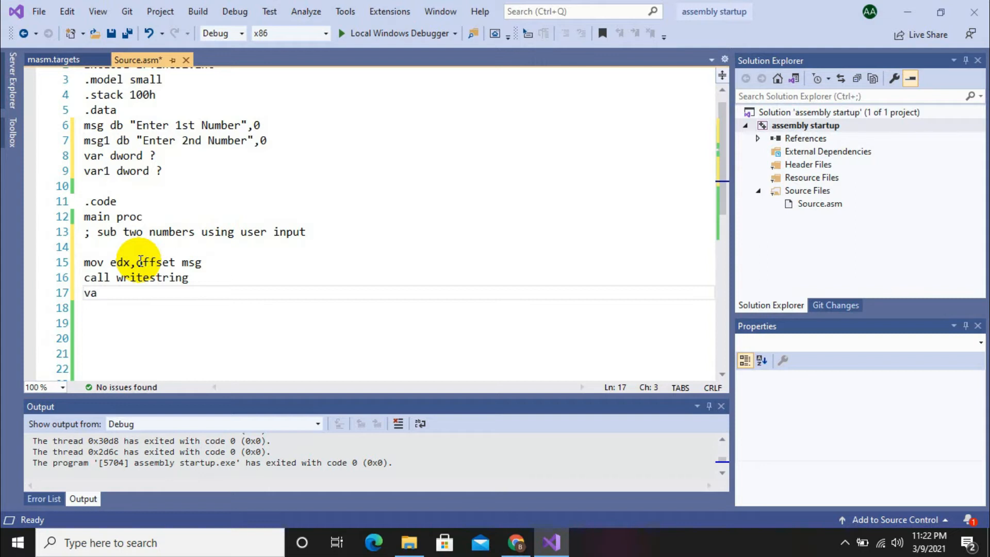
text(call readint)
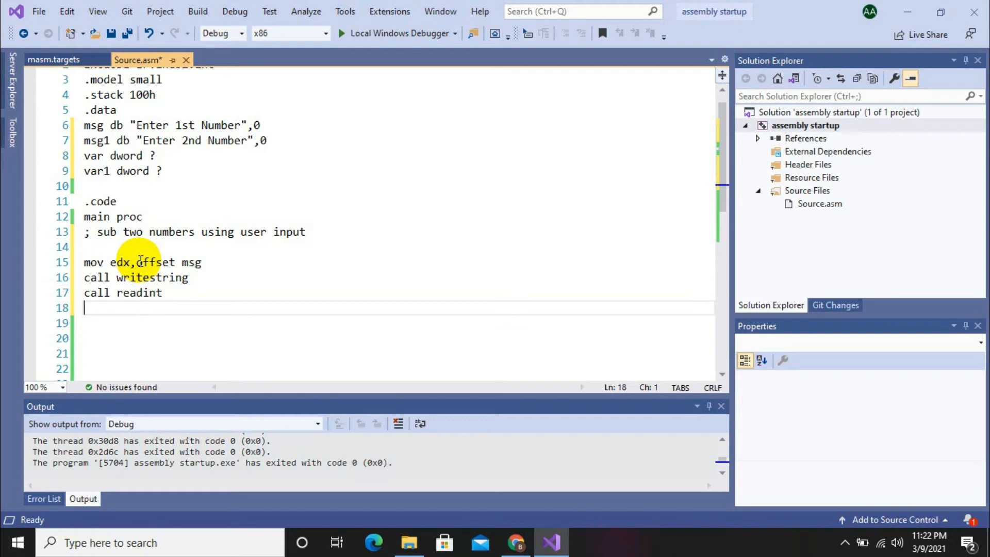
mouse_move(151, 292)
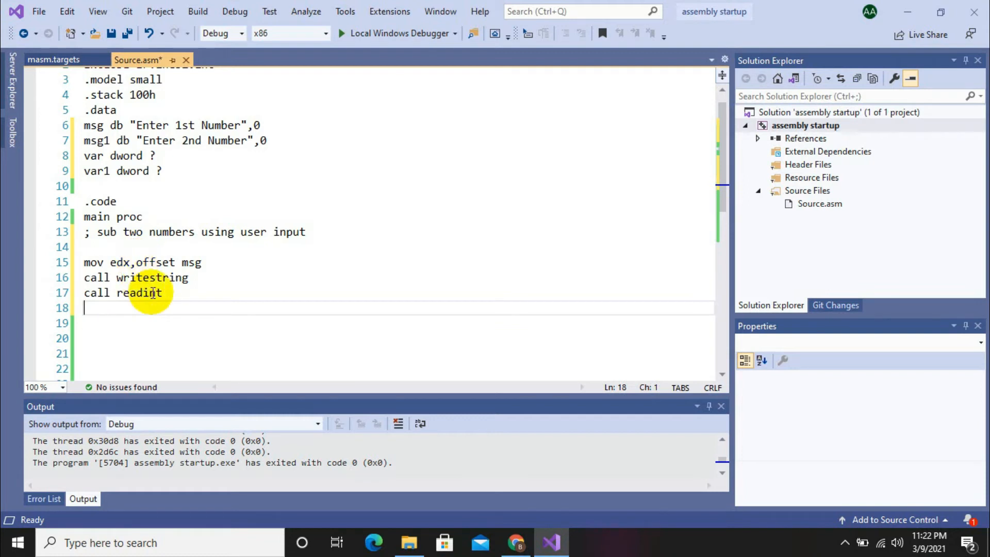
- Store the first number read into var with mov var,eax
text(mov eax)
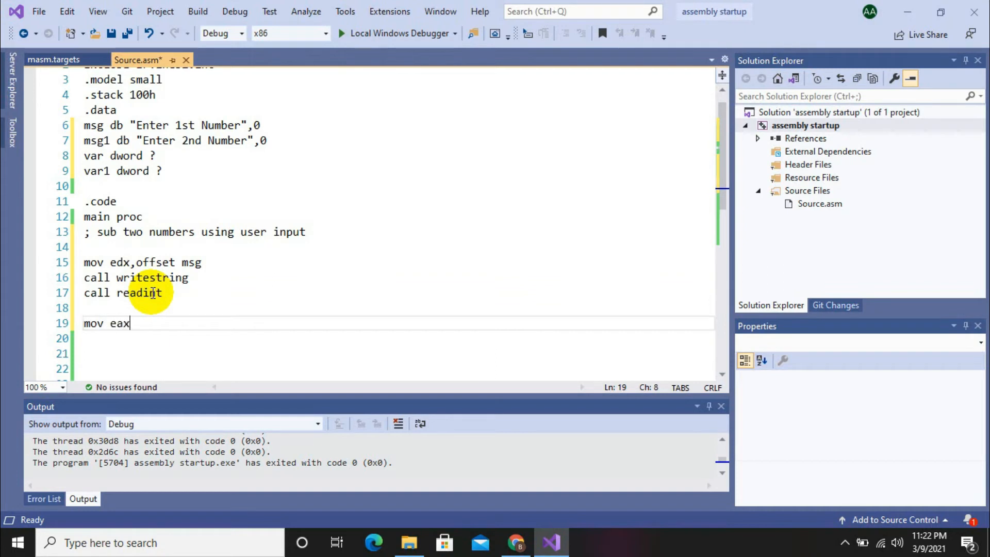
key(Backspace)
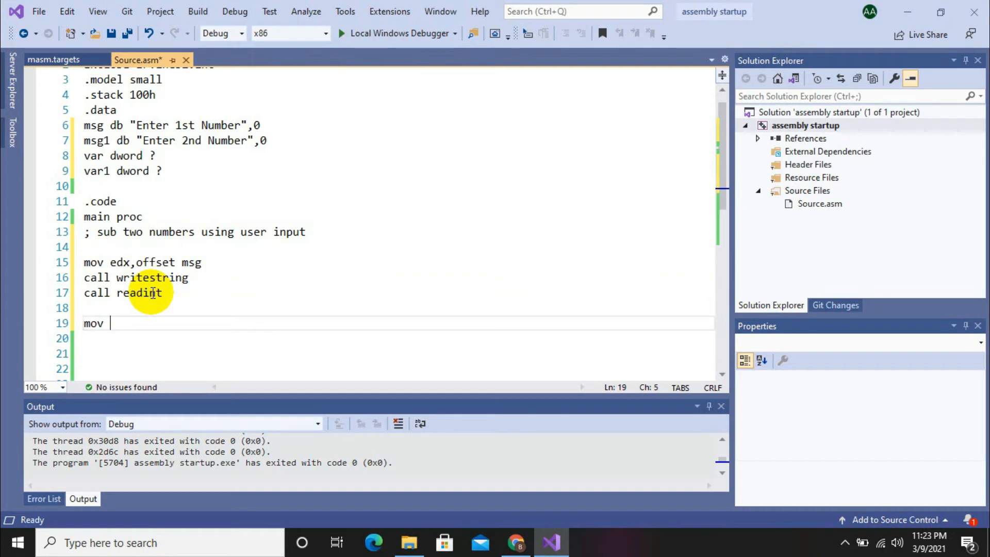
text(var,)
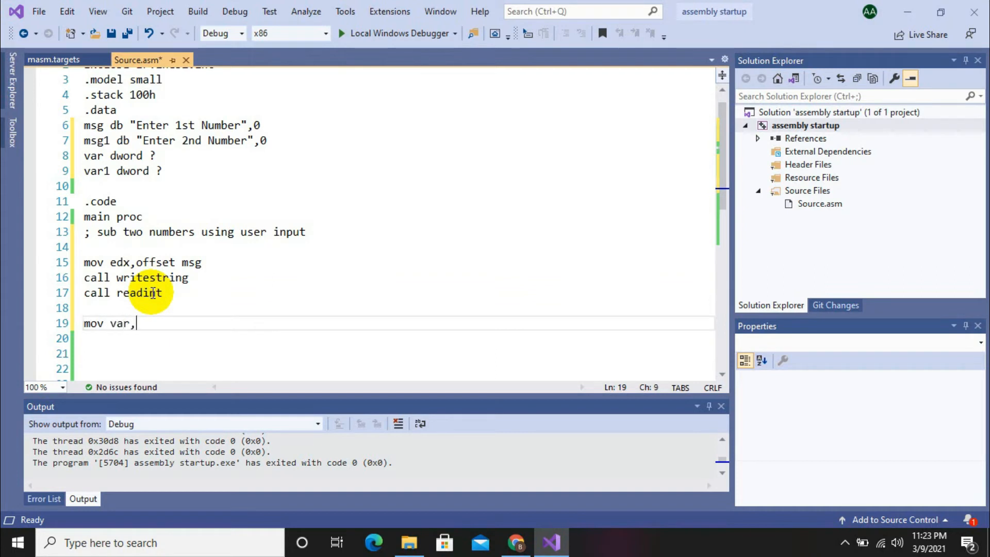
text(eax)
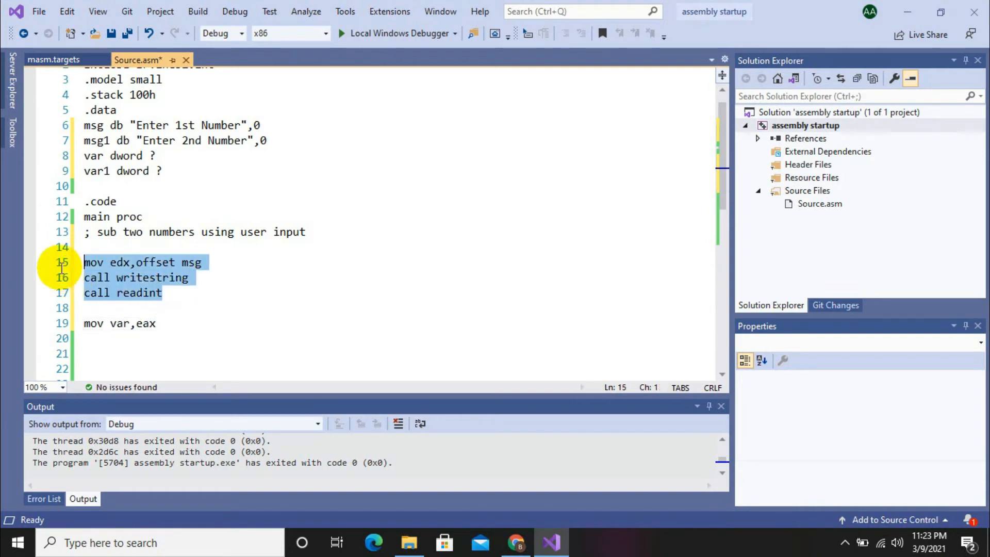
mouse_move(137, 323)
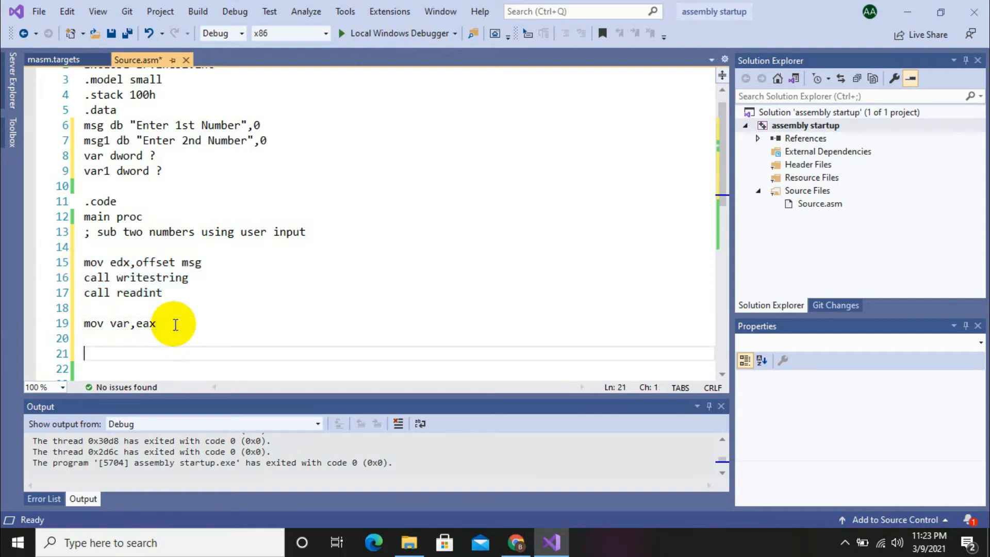
- Prompt with msg1 via mov edx,offset msg1 and read the second integer
text(mov edx,offset msg)
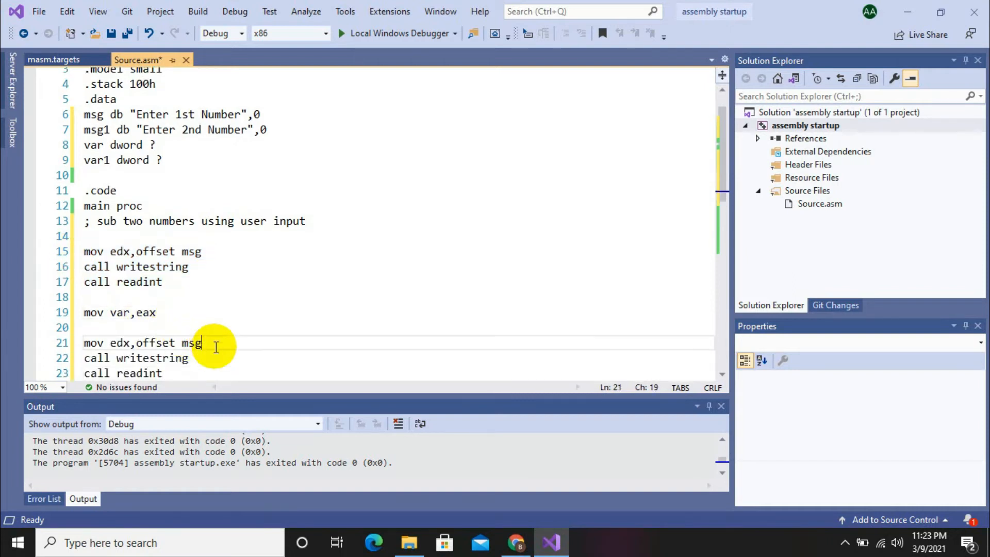
text(1)
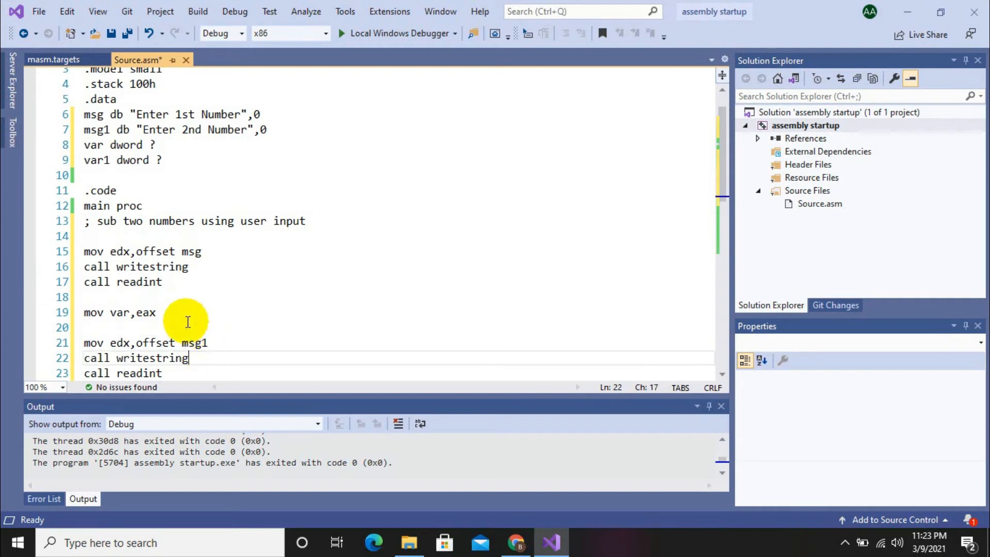
key(enter)
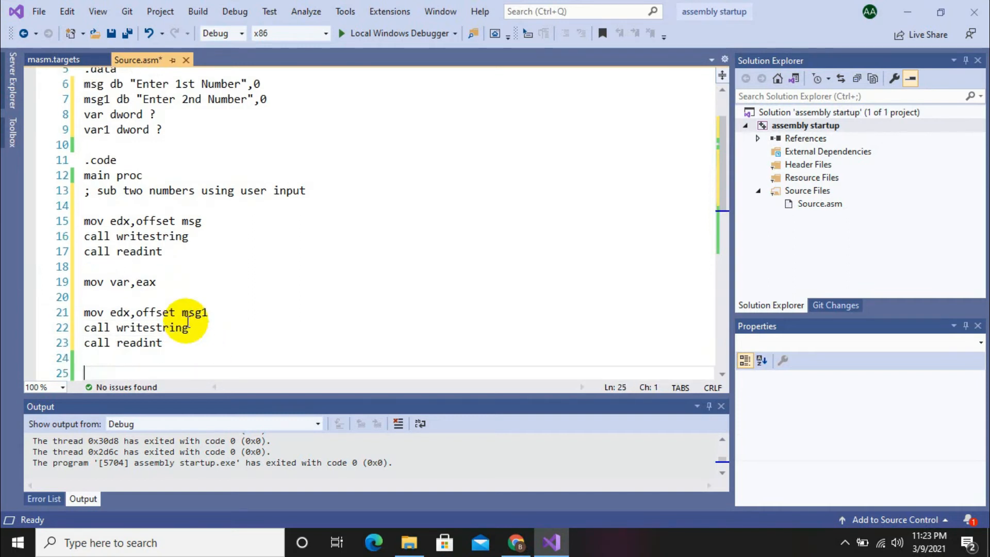
- Subtract var from eax and print the result with call writeint
text(sub)
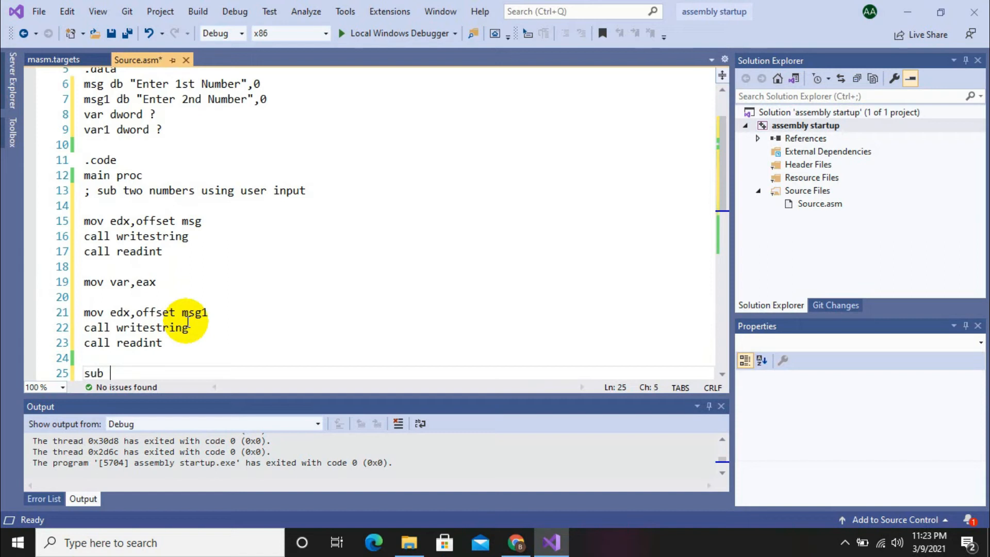
text(eax,)
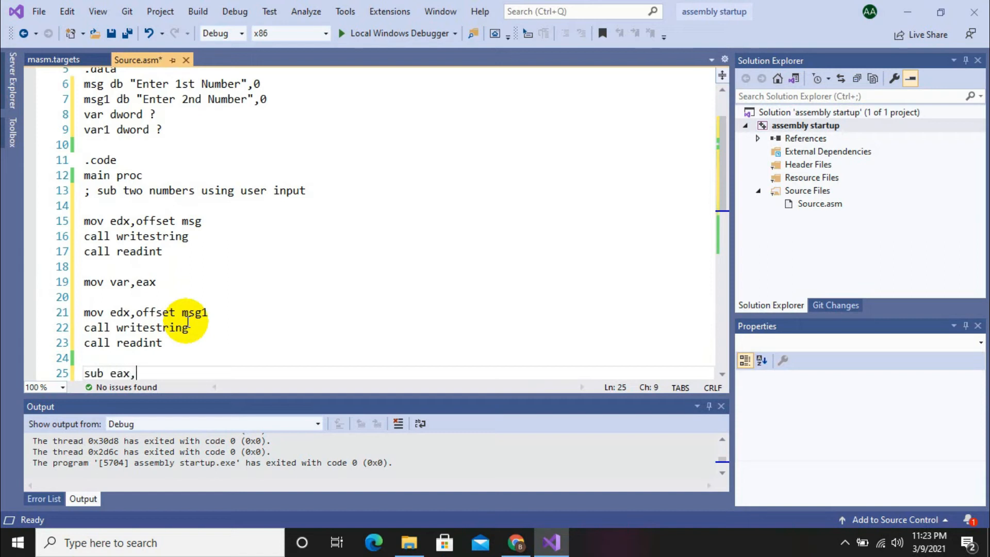
text(var)
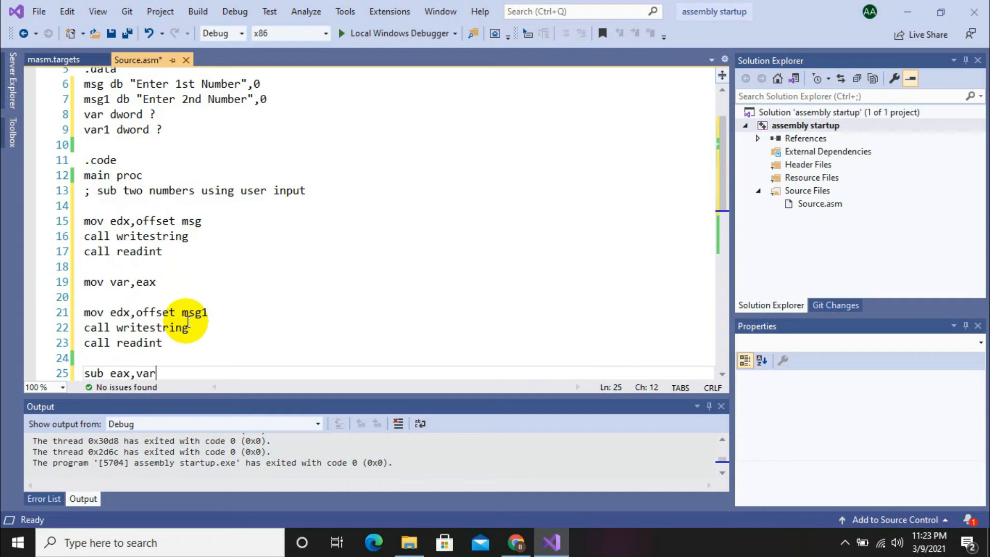
key(enter)
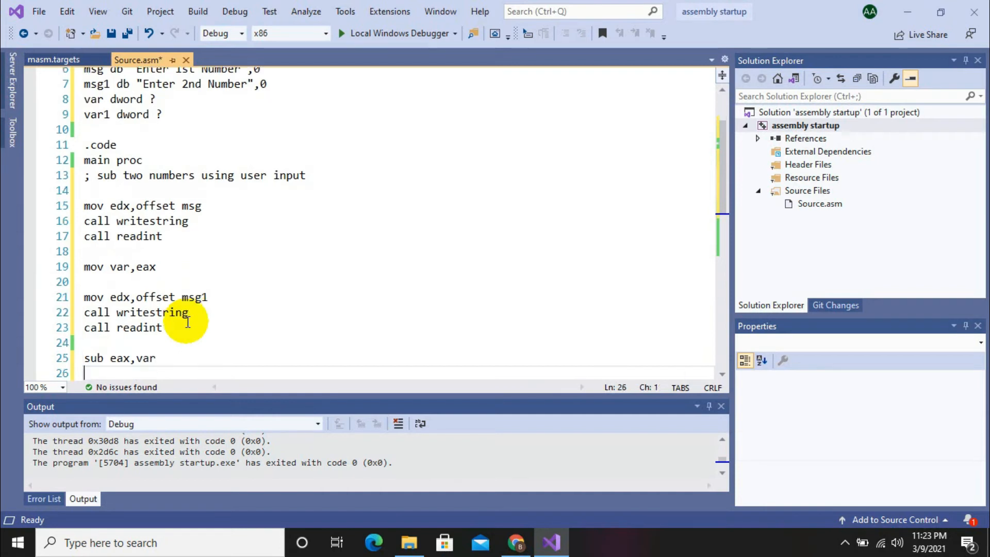
text(call write)
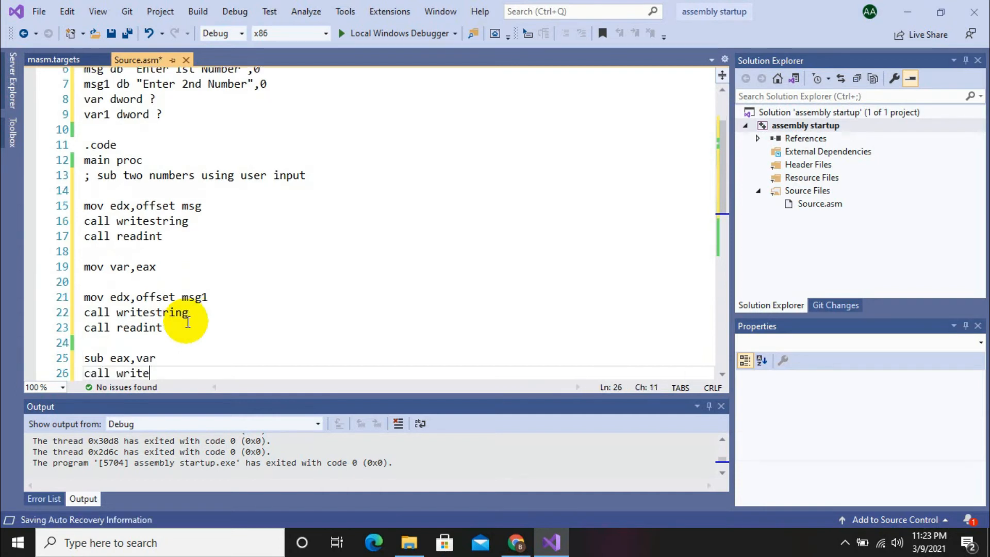
text(int)
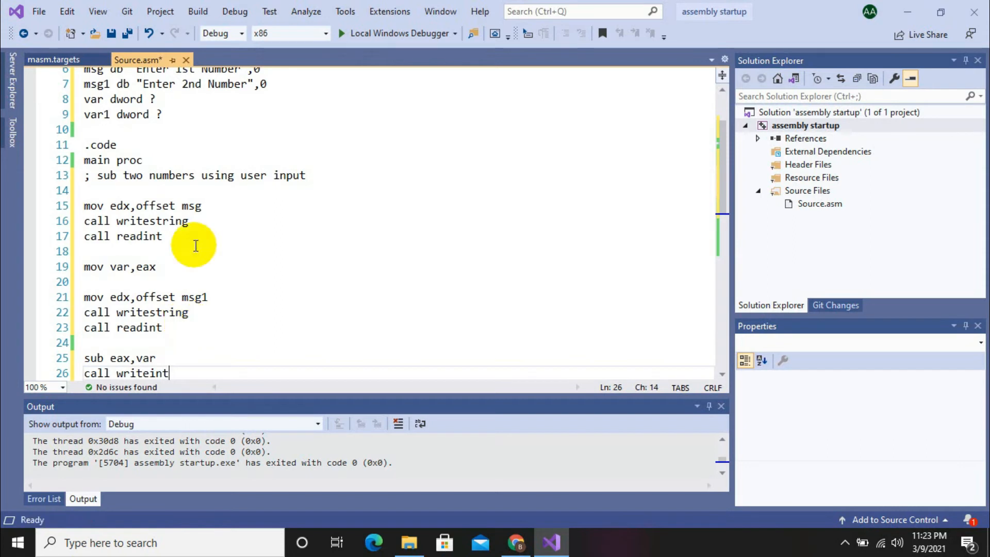
click(234, 12)
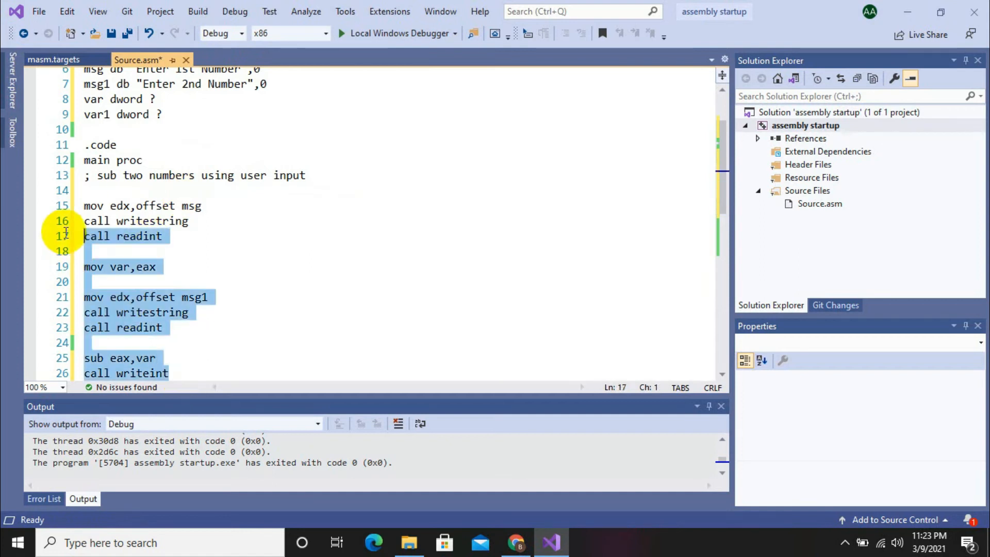
- Select the main code block and start a build of the program
click(83, 205)
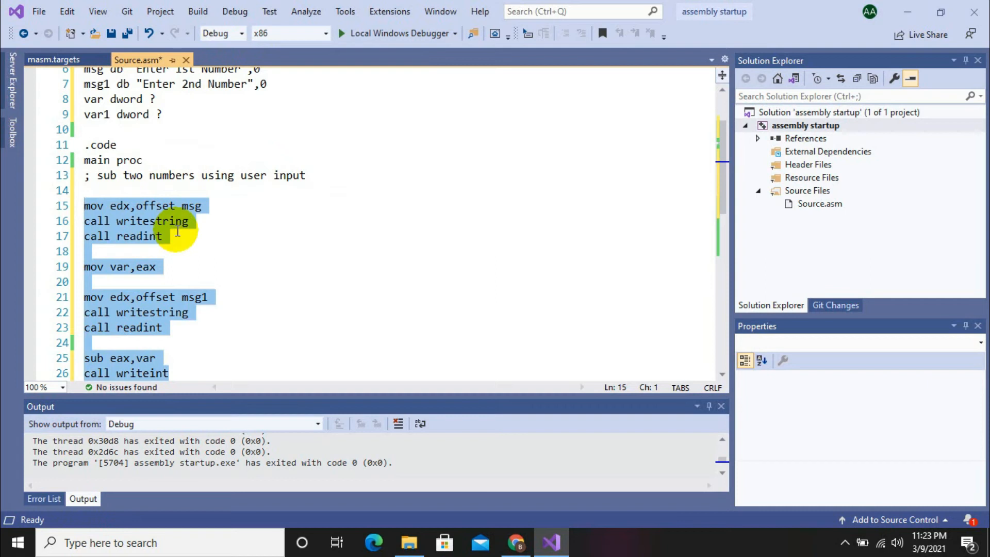
mouse_move(234, 12)
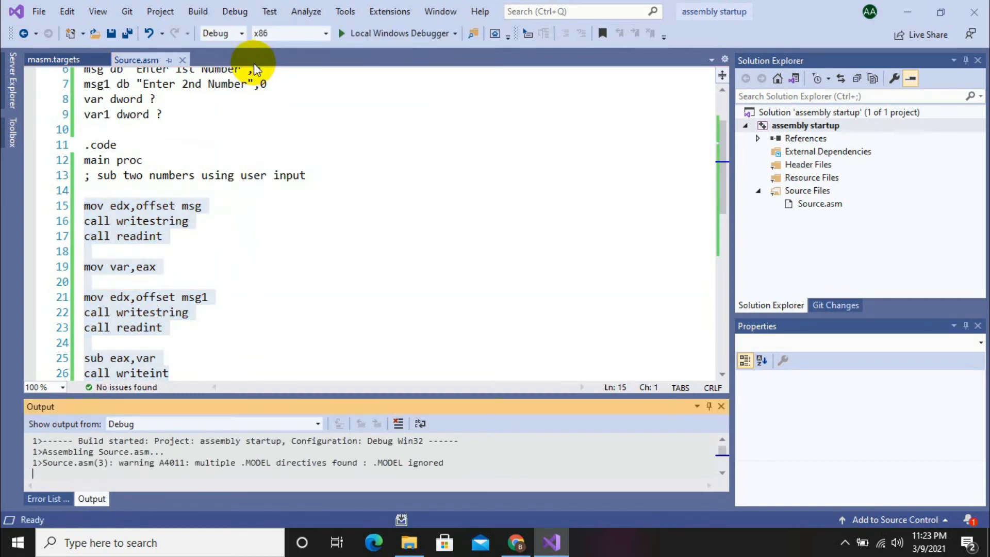
- Enter the first and second numbers in the running console so the program finishes
click(339, 33)
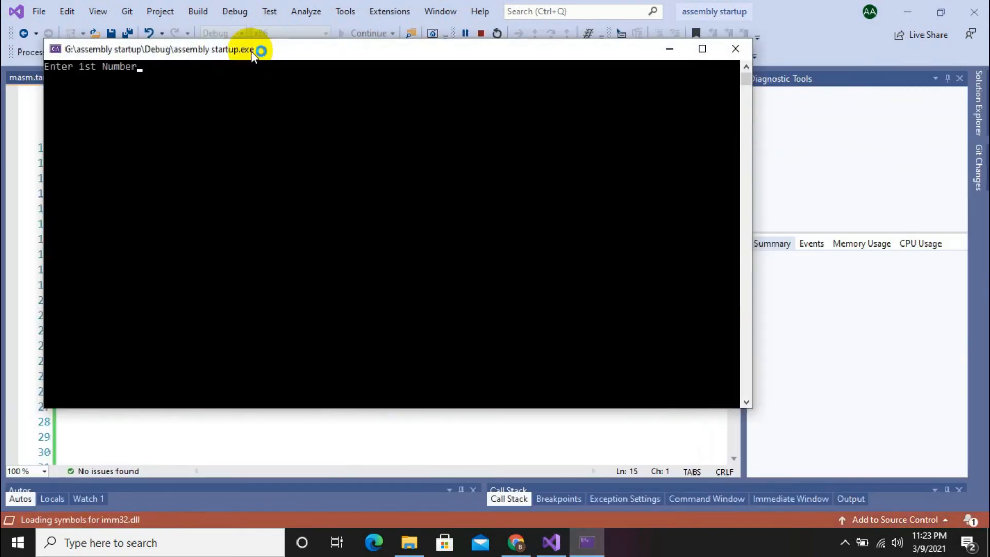
text(91)
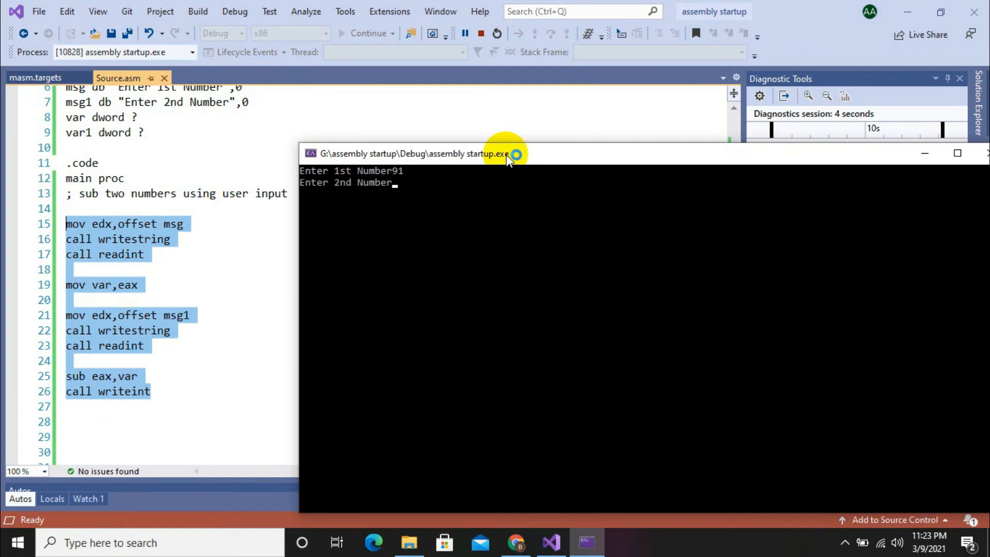
text(4)
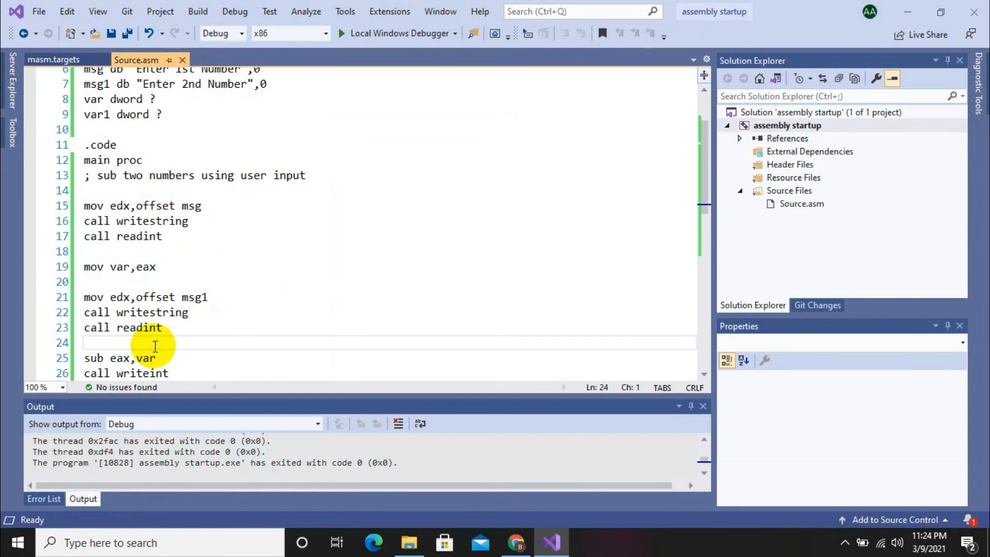
- Save the second number in var1, reload eax from var, subtract var1, and rebuild
text(mov)
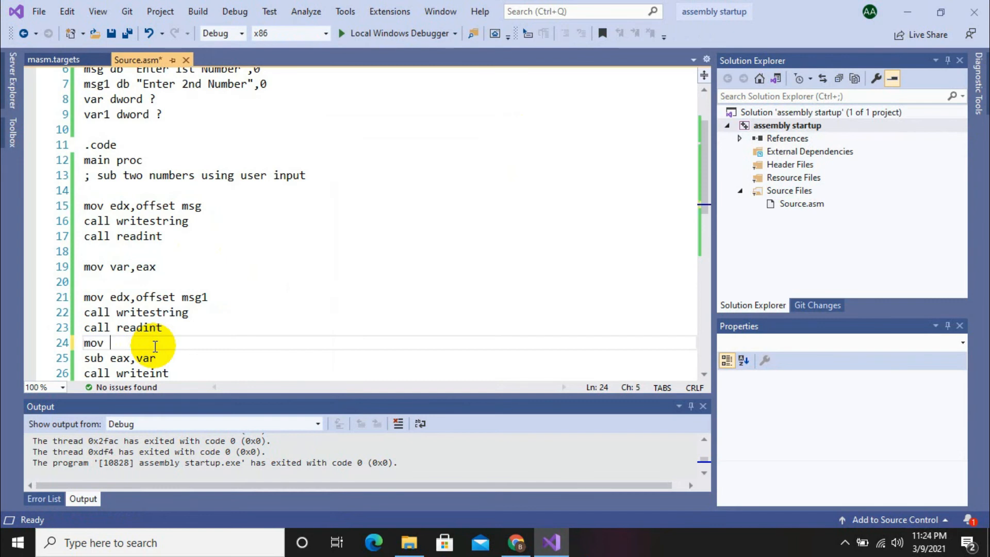
text(eax)
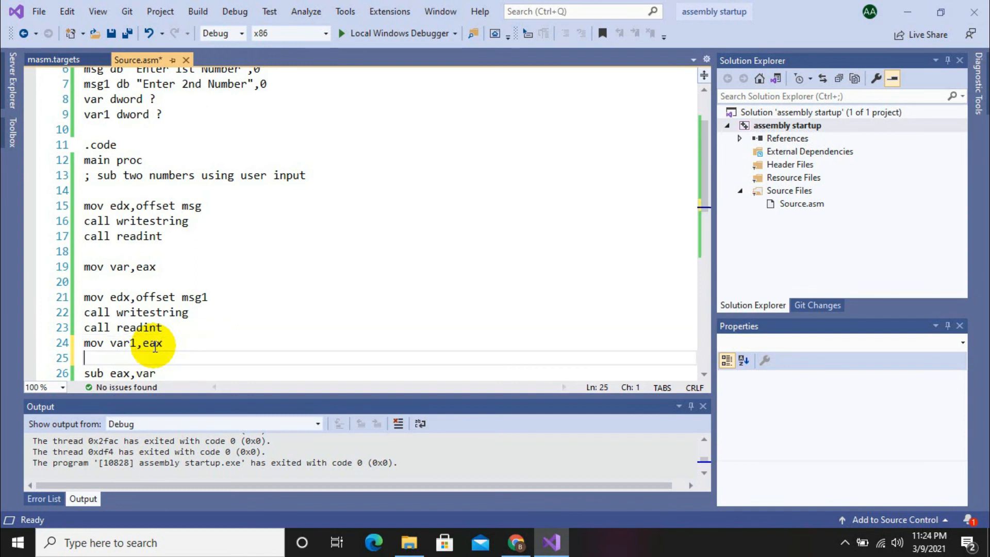
text(mov eax)
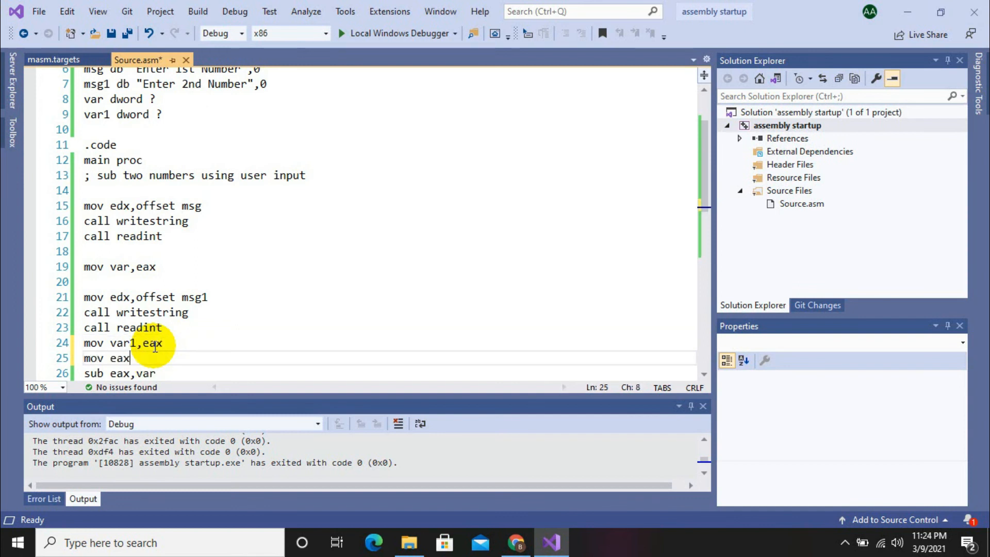
text(,var)
click(387, 373)
text(1)
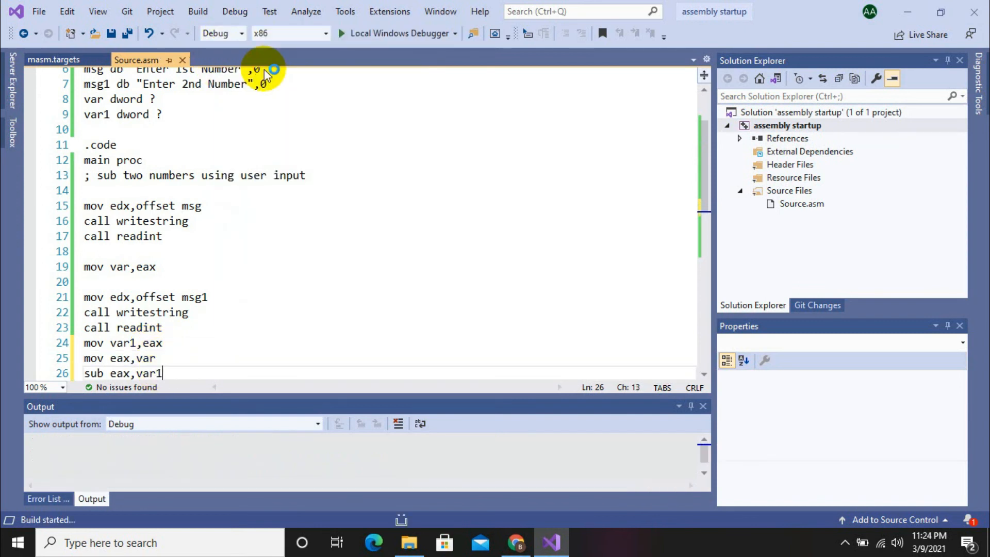
click(197, 11)
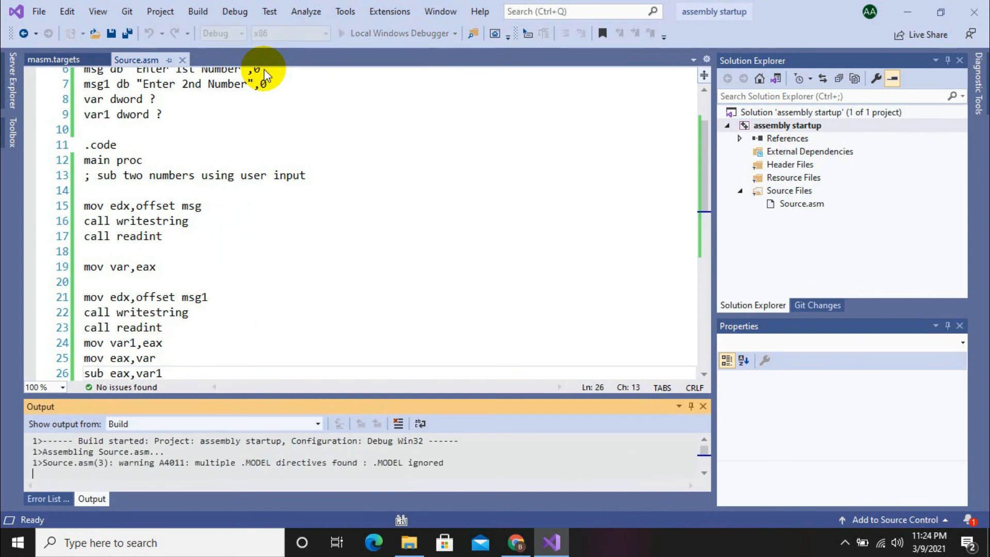